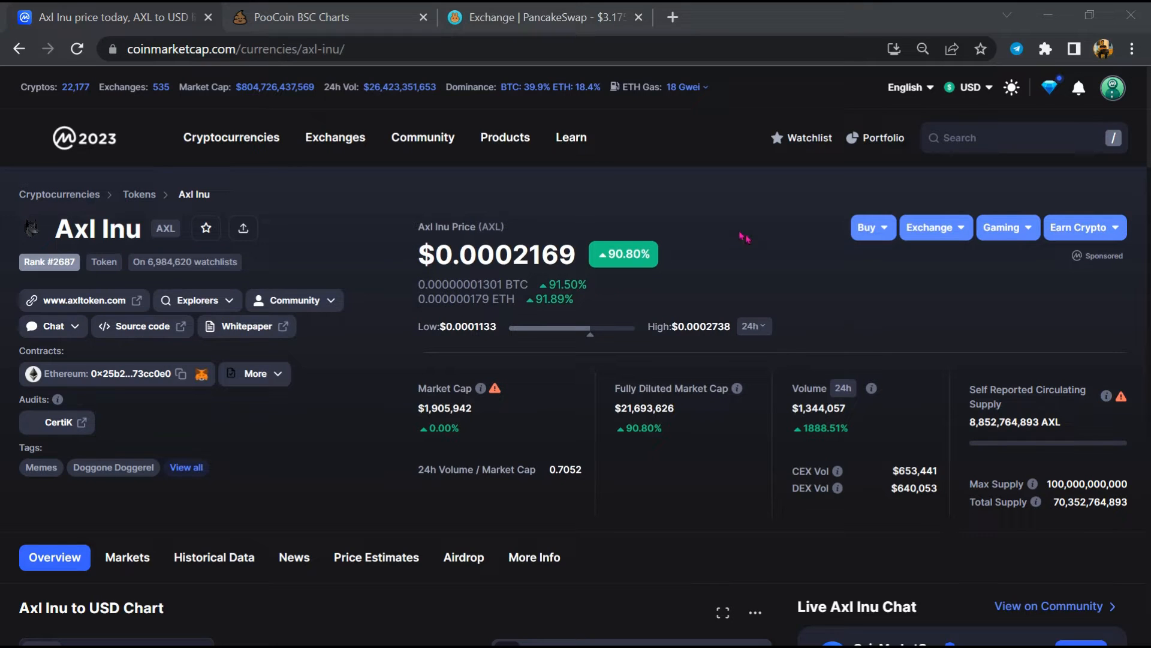
mouse_move(740, 235)
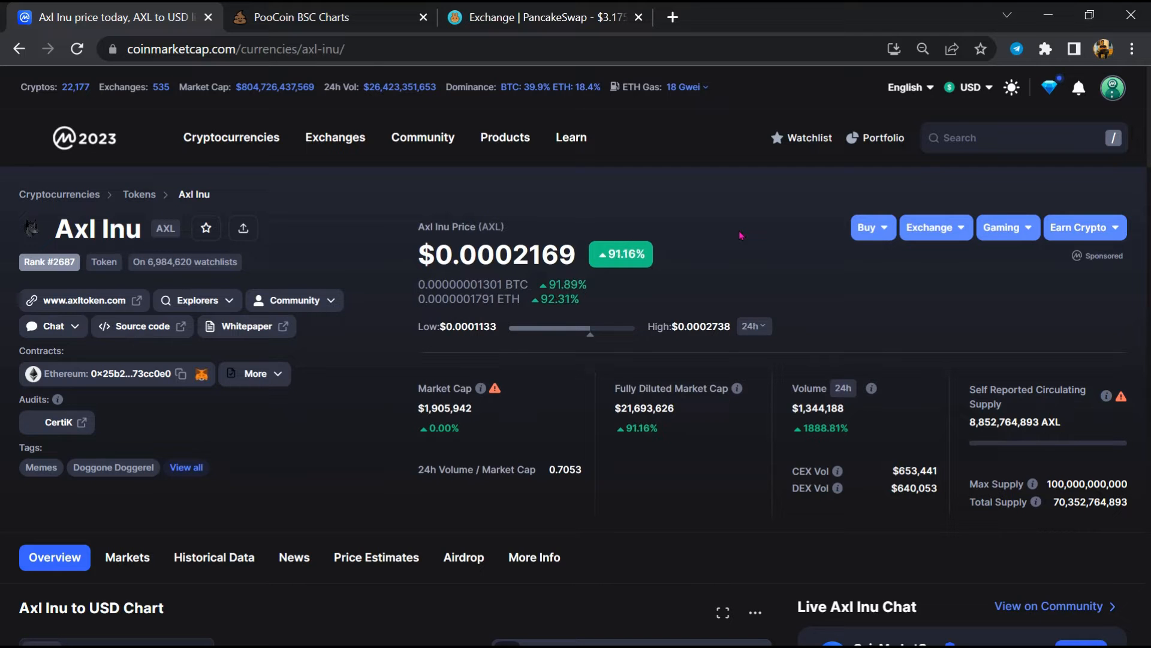
Step: Scroll through the Axl Inu chart, the AXL-to-USD converter (0.00022 USD) and Live Axl Inu Chat posts
scroll(down, 3)
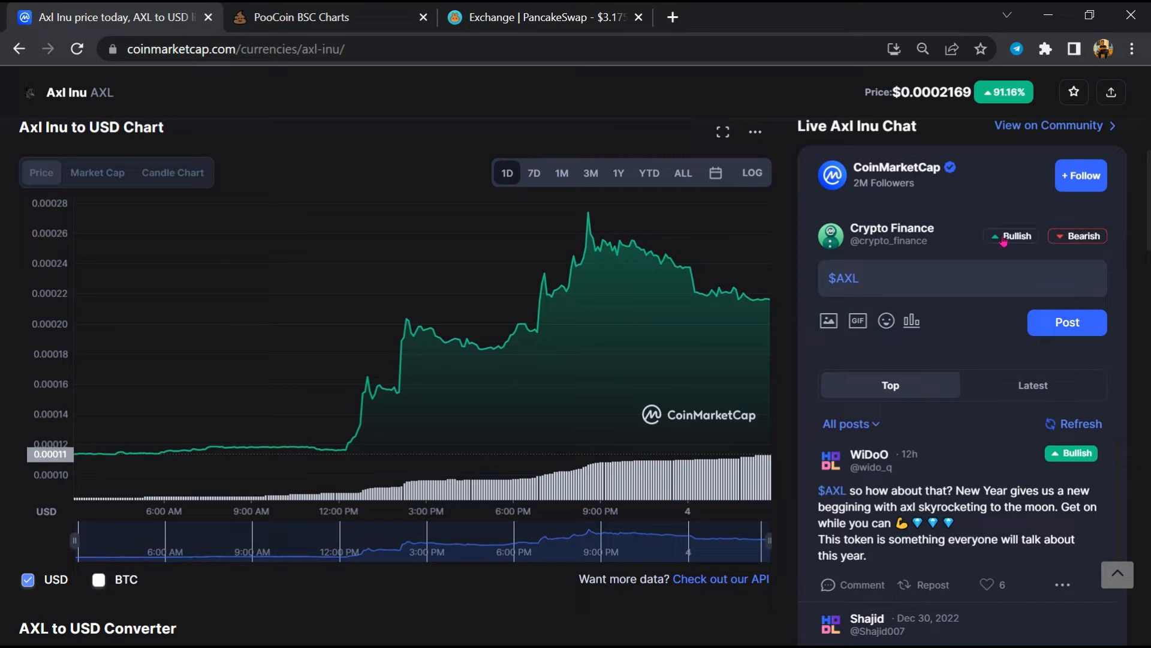
scroll(down, 3)
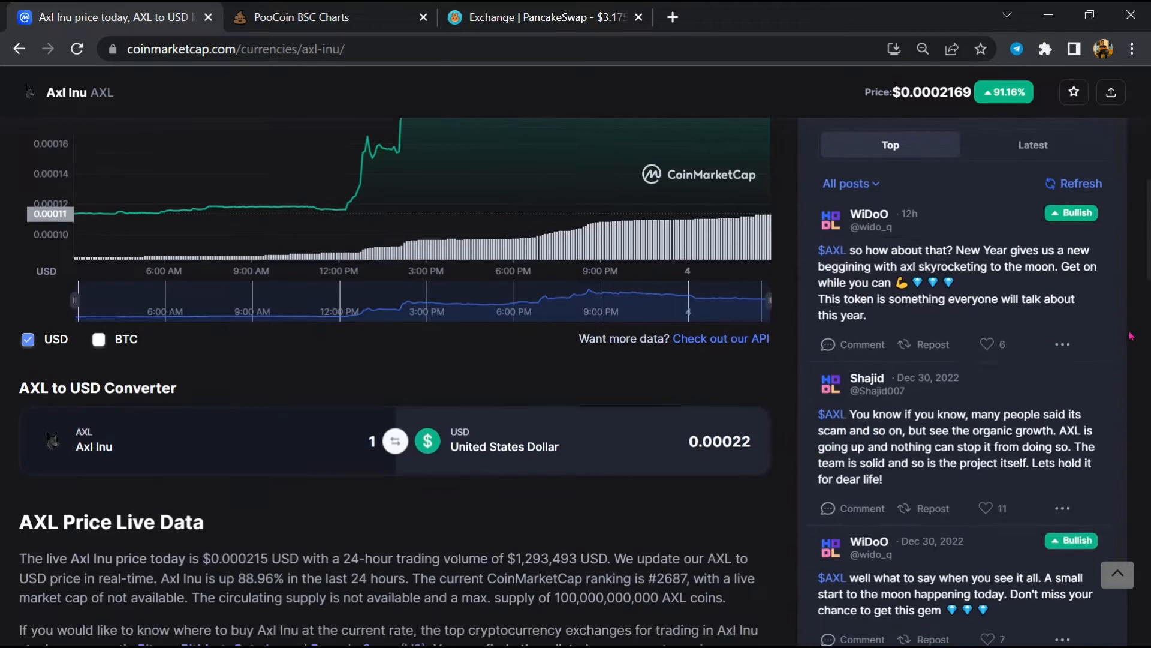
scroll(down, 3)
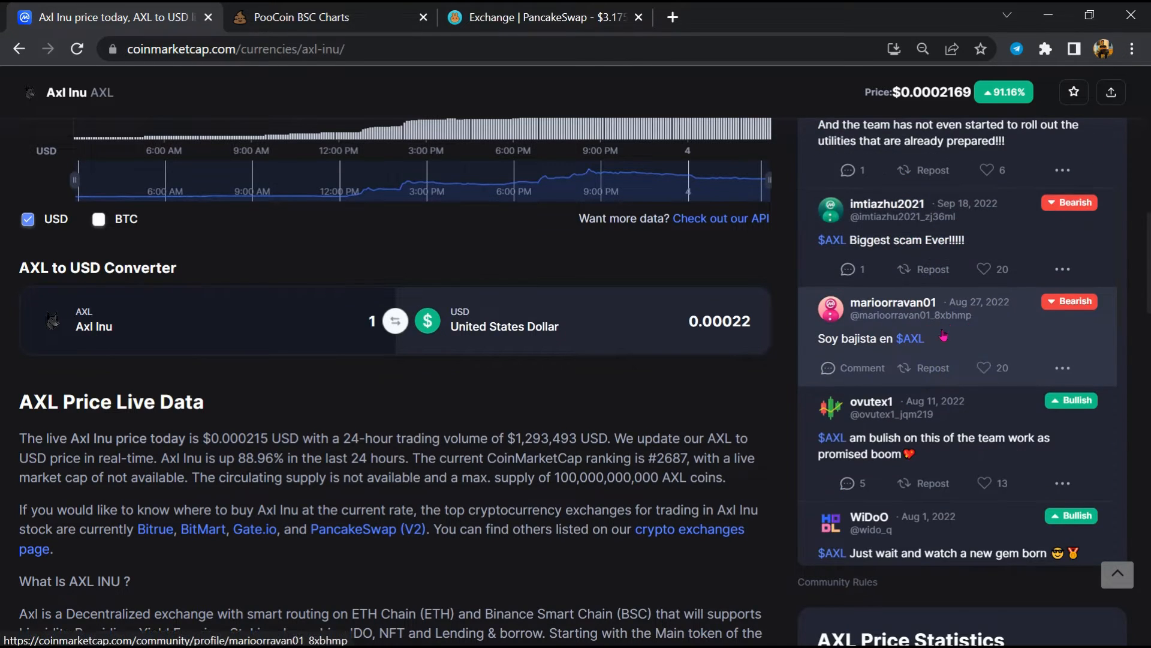
scroll(down, 3)
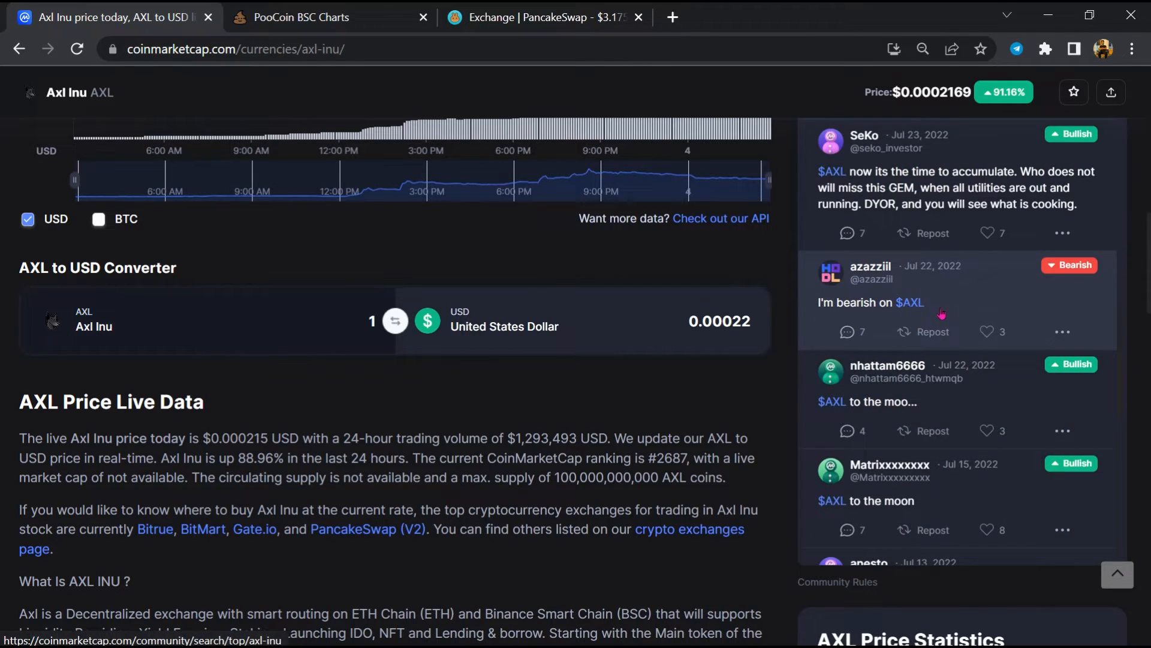
scroll(down, 3)
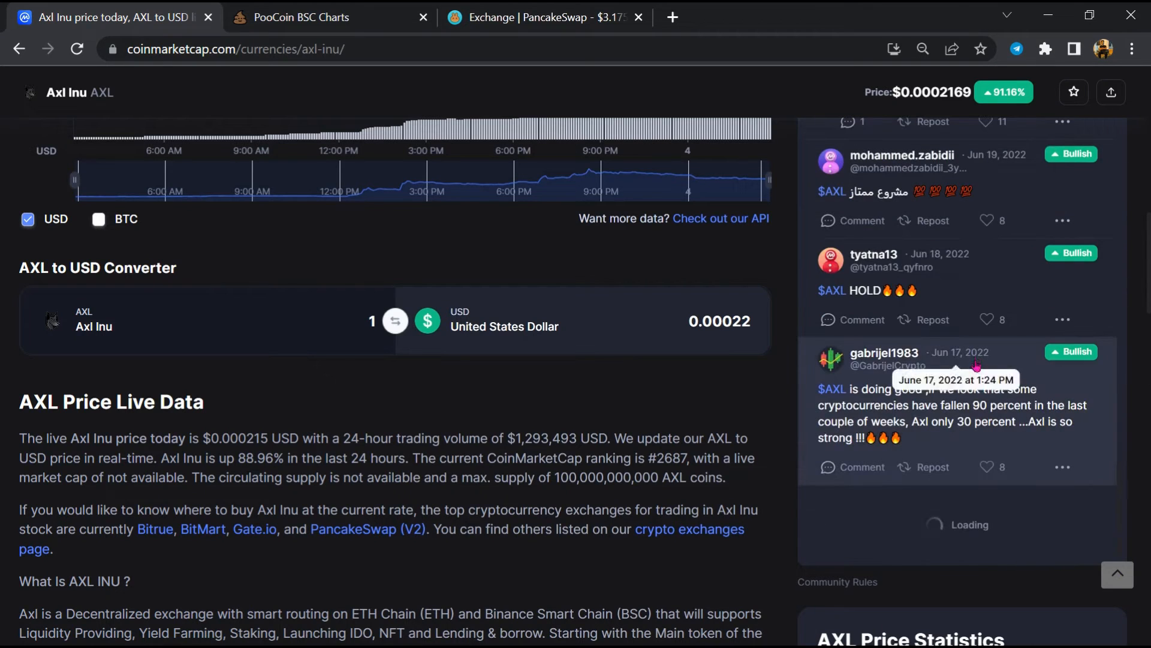
scroll(down, 3)
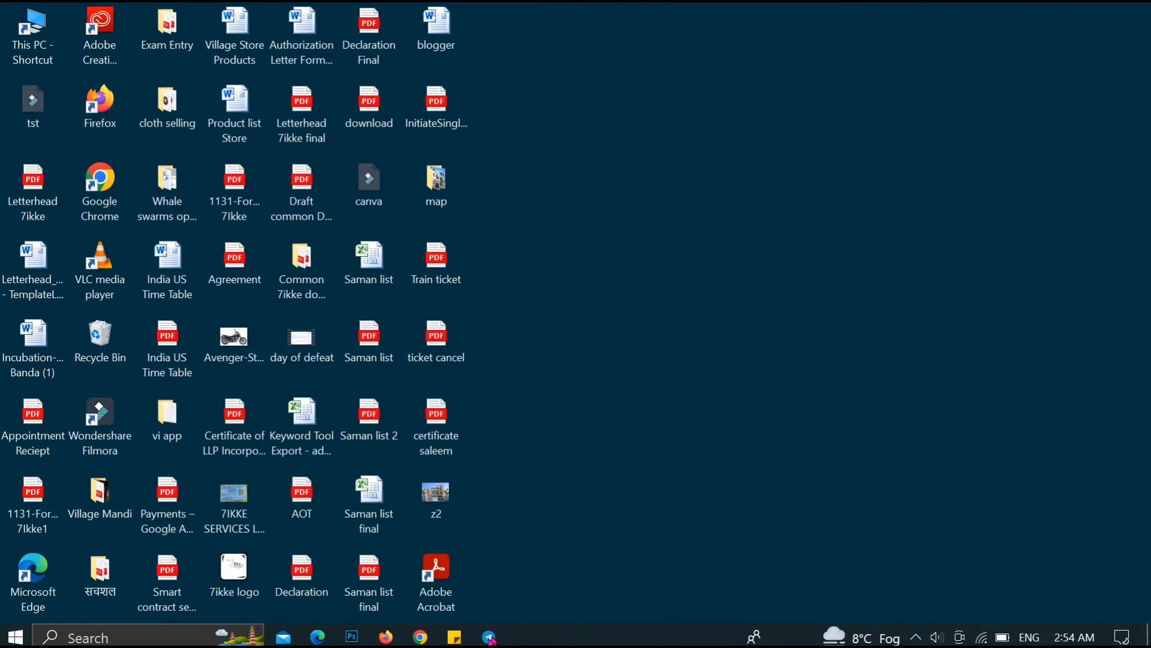
Step: Find the $AXL | AXL INU group via 'AxlToken' and search its messages for 'scam'
click(488, 637)
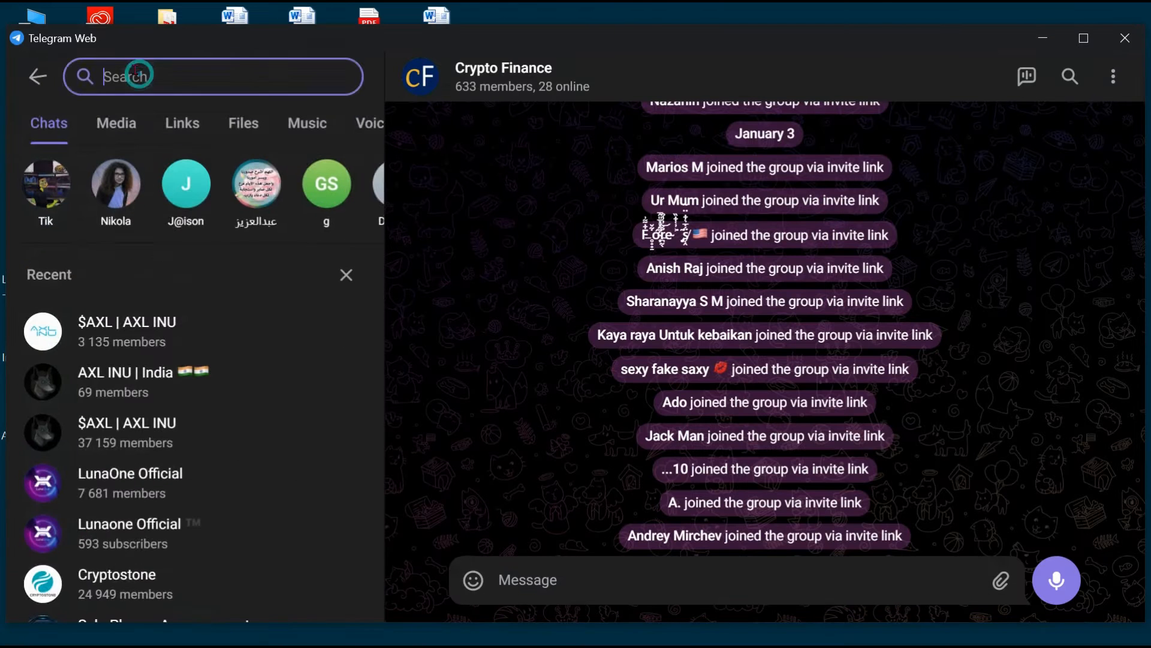
text(AxlToken)
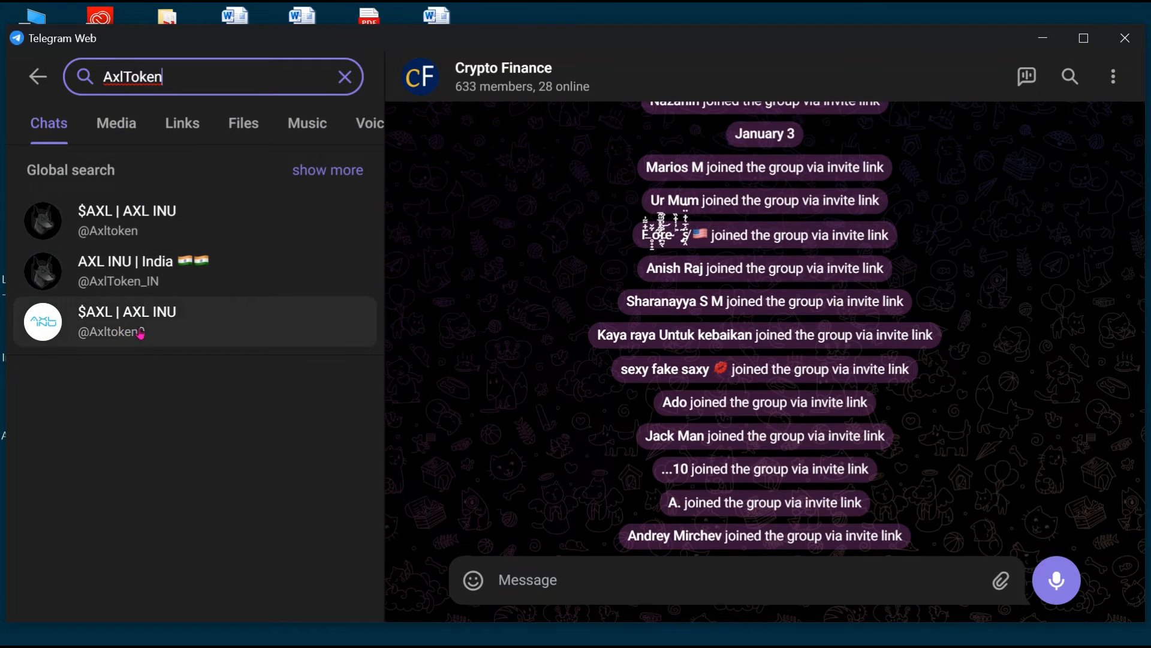
click(126, 321)
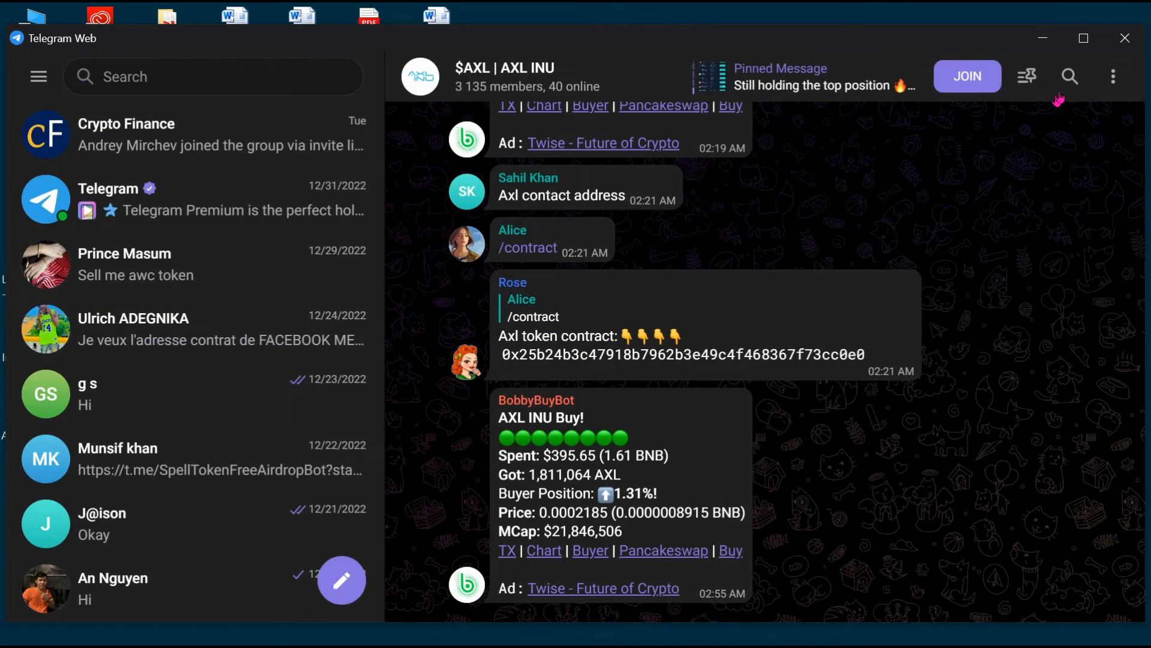
click(1069, 77)
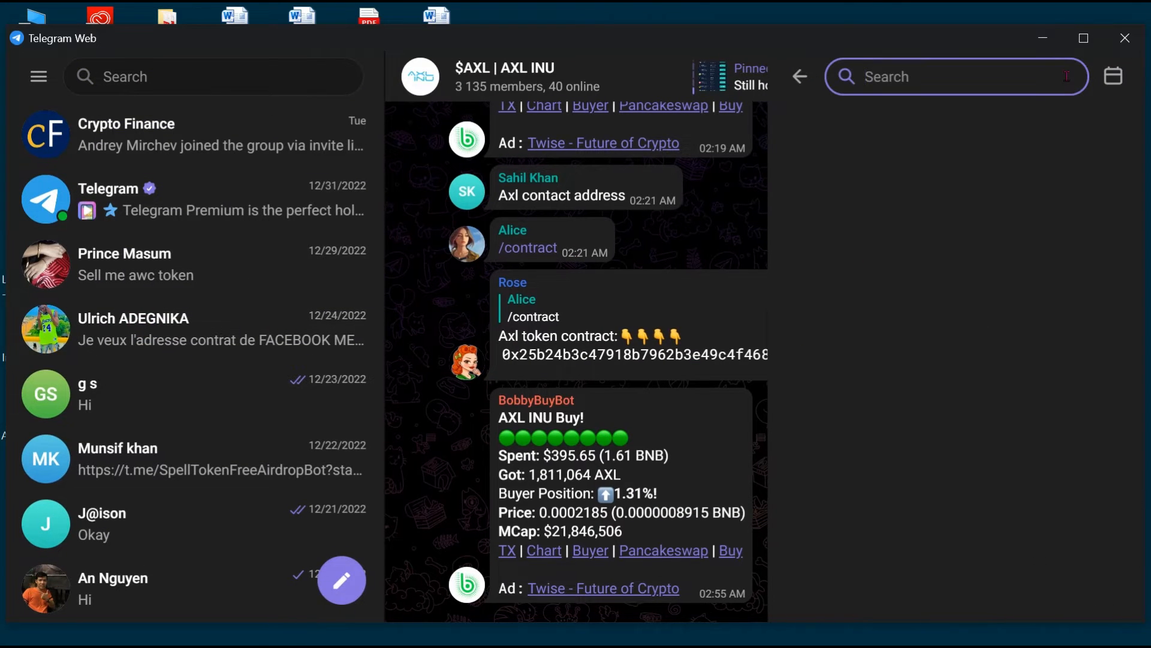
text(scam)
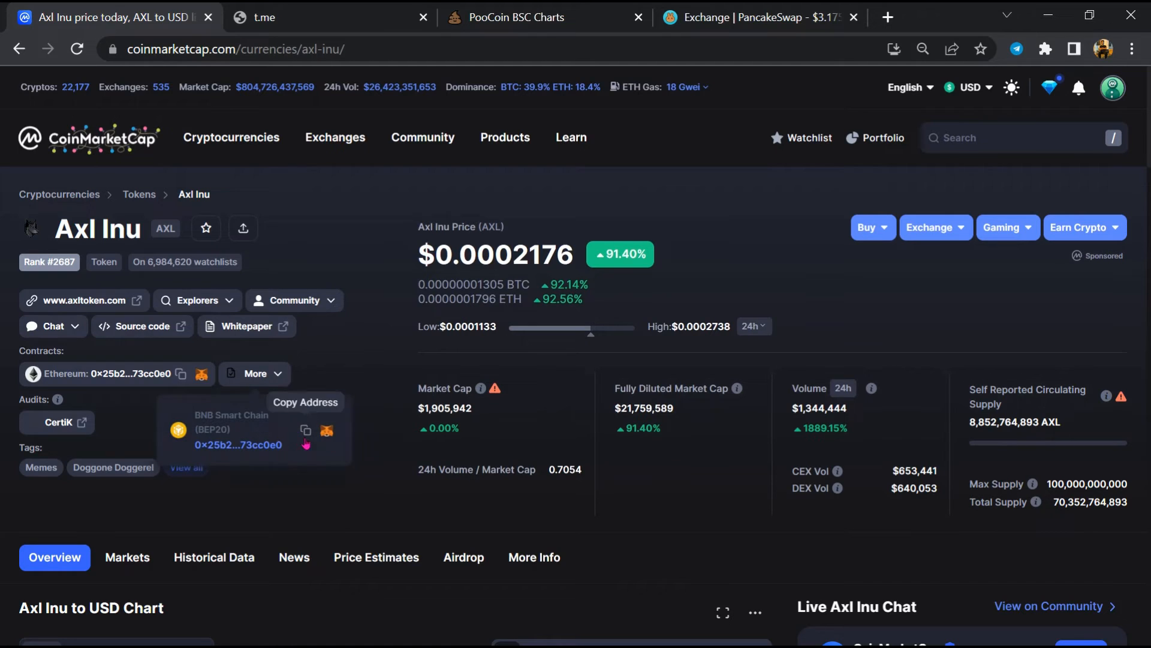
Step: Copy AXL's BNB Smart Chain contract address from CoinMarketCap and move to PooCoin
click(306, 430)
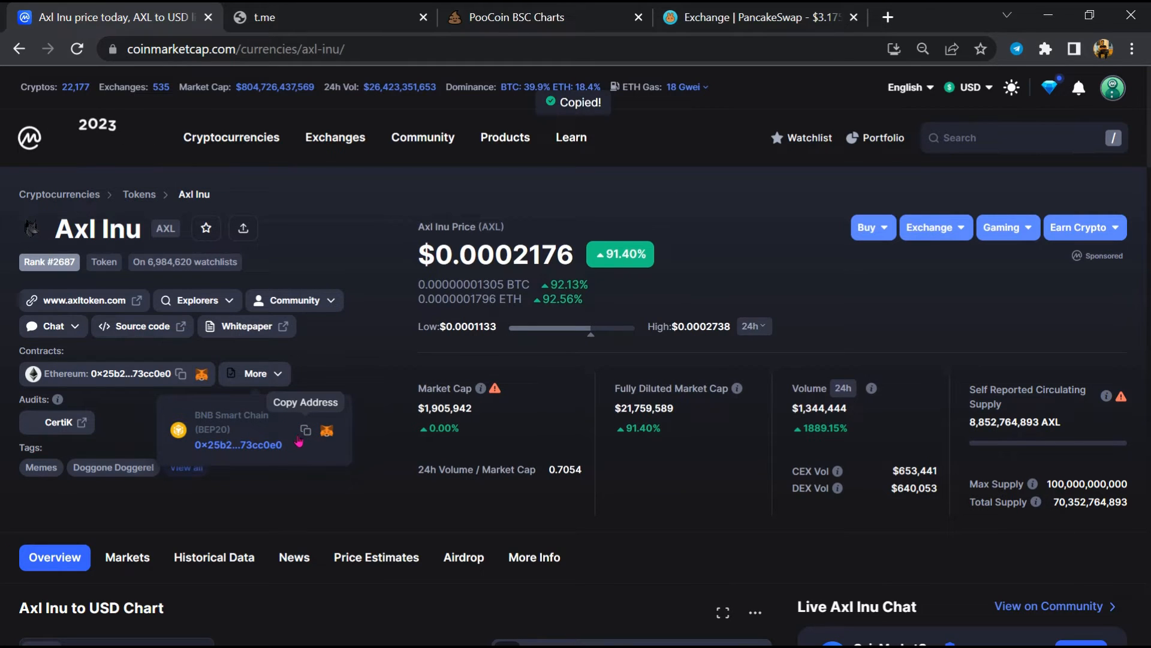
click(516, 17)
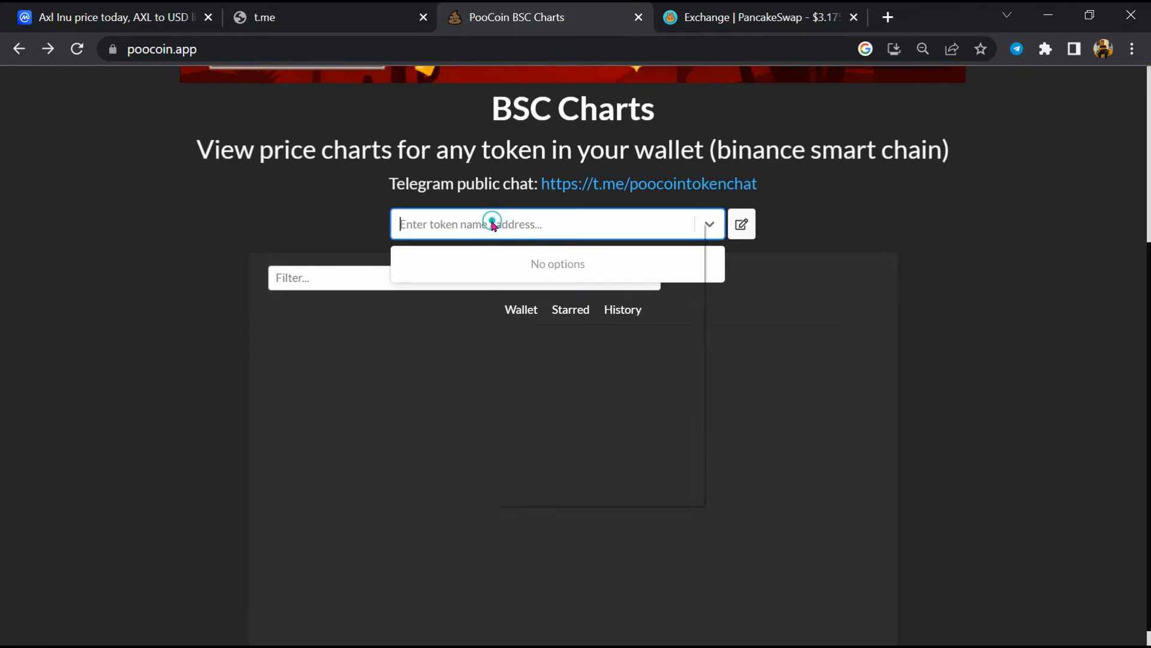
Step: Load the AXL/BNB chart on PooCoin from the pasted contract address and view recent trades
text(x25b24b3c47918b7962b3e49c4f468367f73cc0e0)
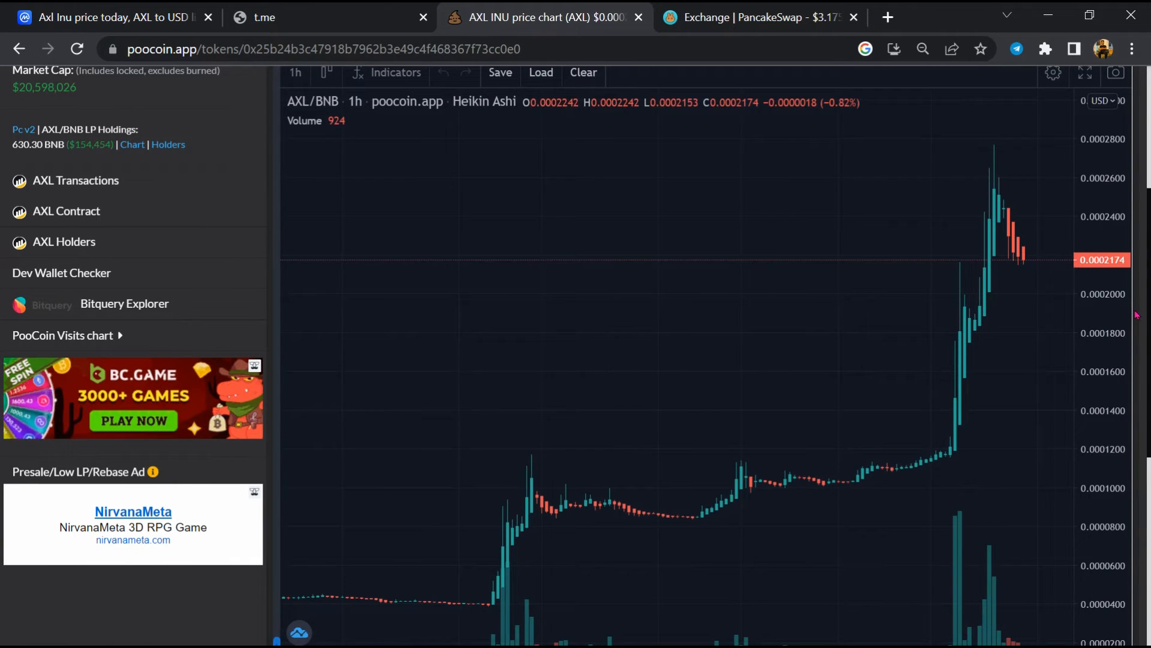
scroll(down, 3)
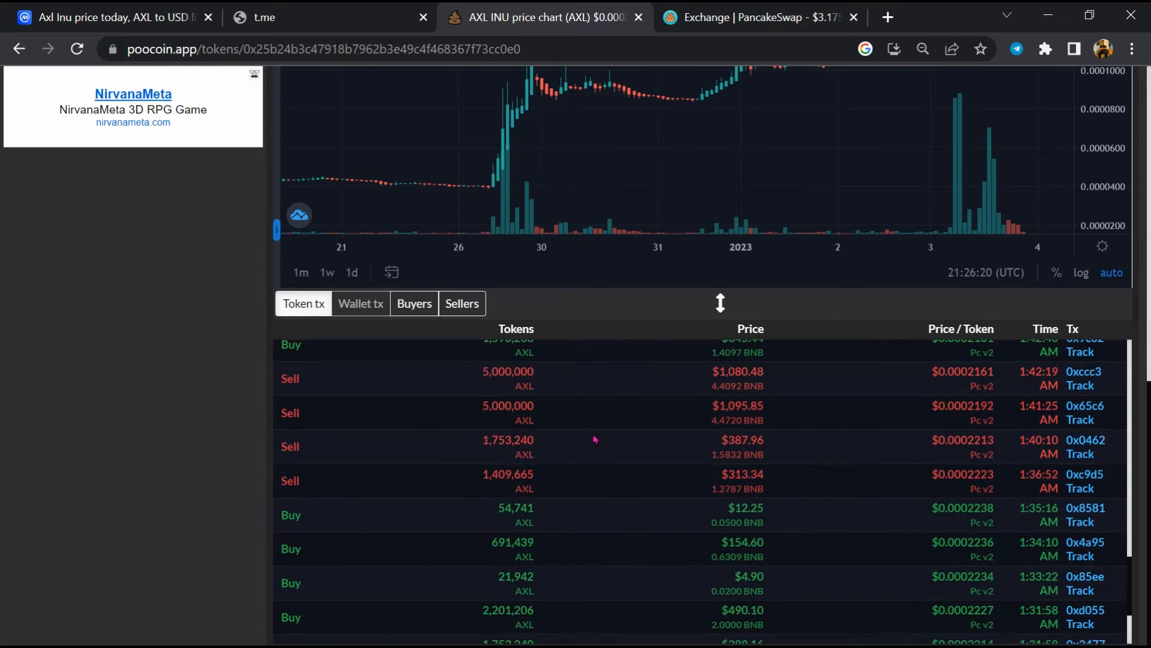
Step: Review AXL's biggest buyers and biggest sellers, then move to PancakeSwap
click(413, 303)
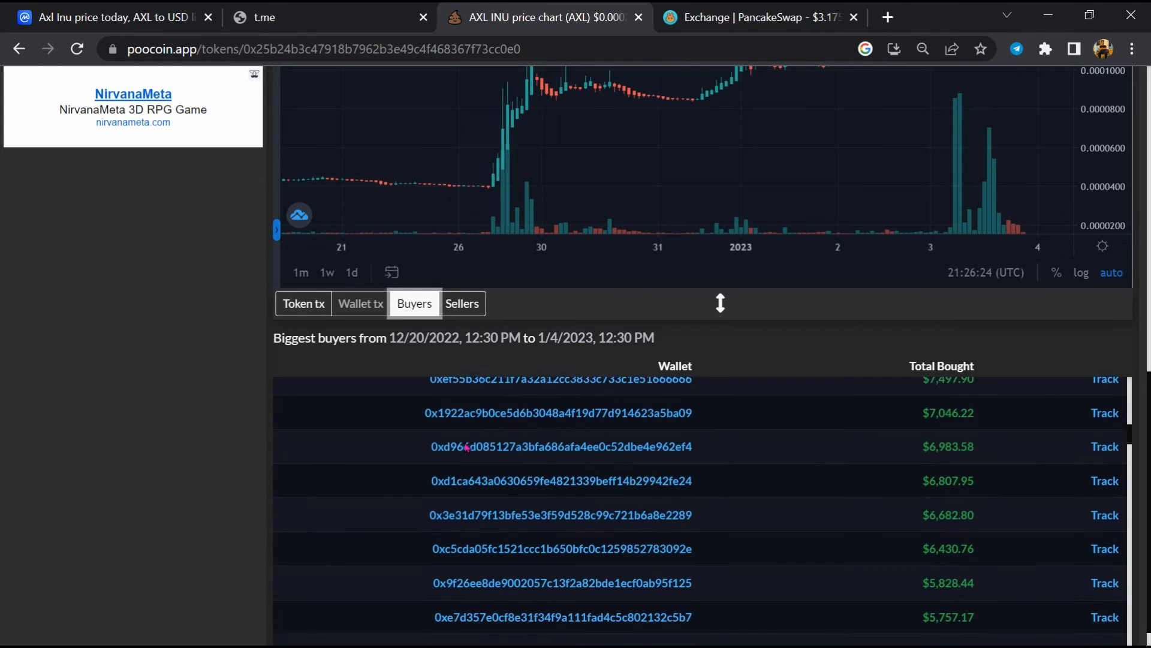
click(460, 303)
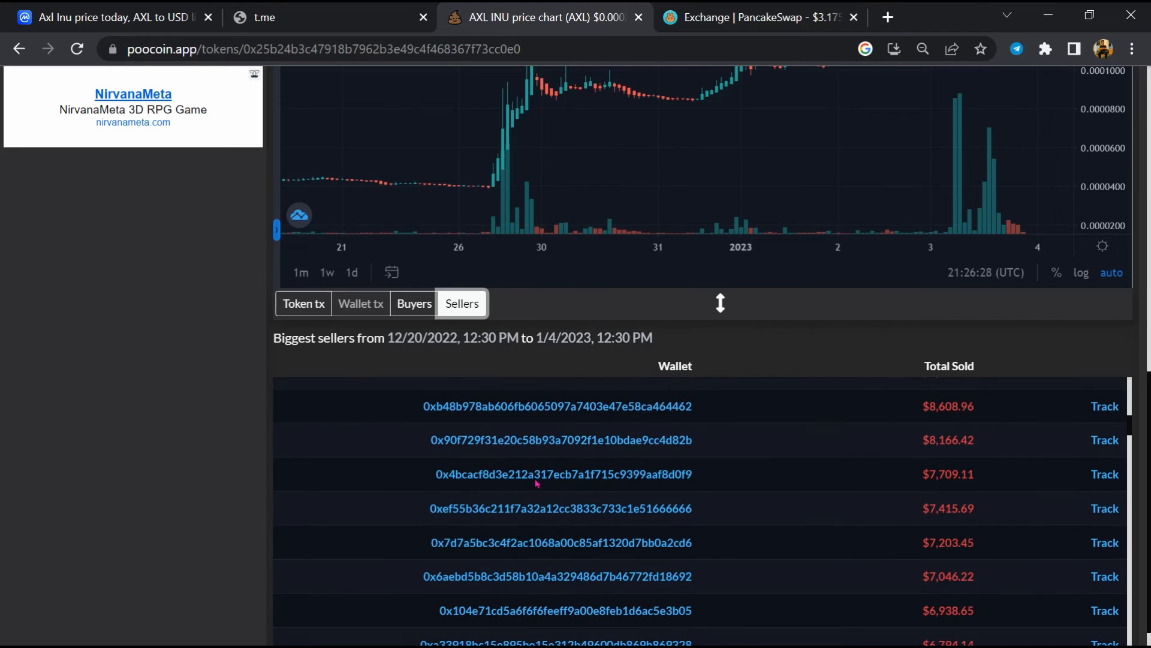
scroll(down, 3)
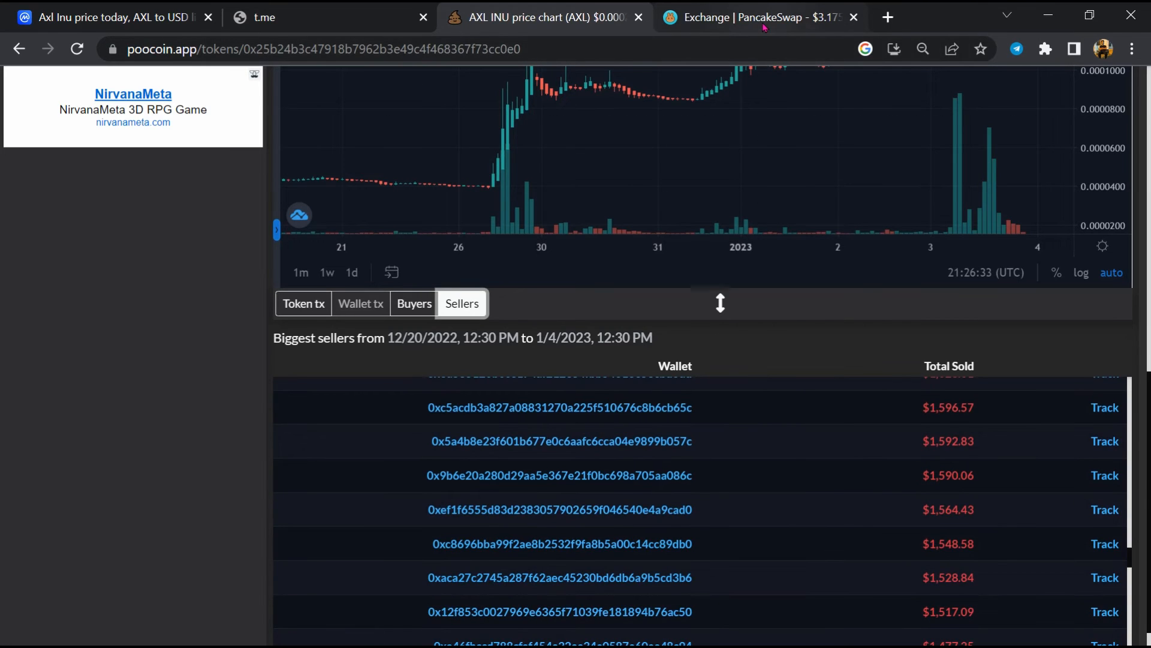
click(760, 17)
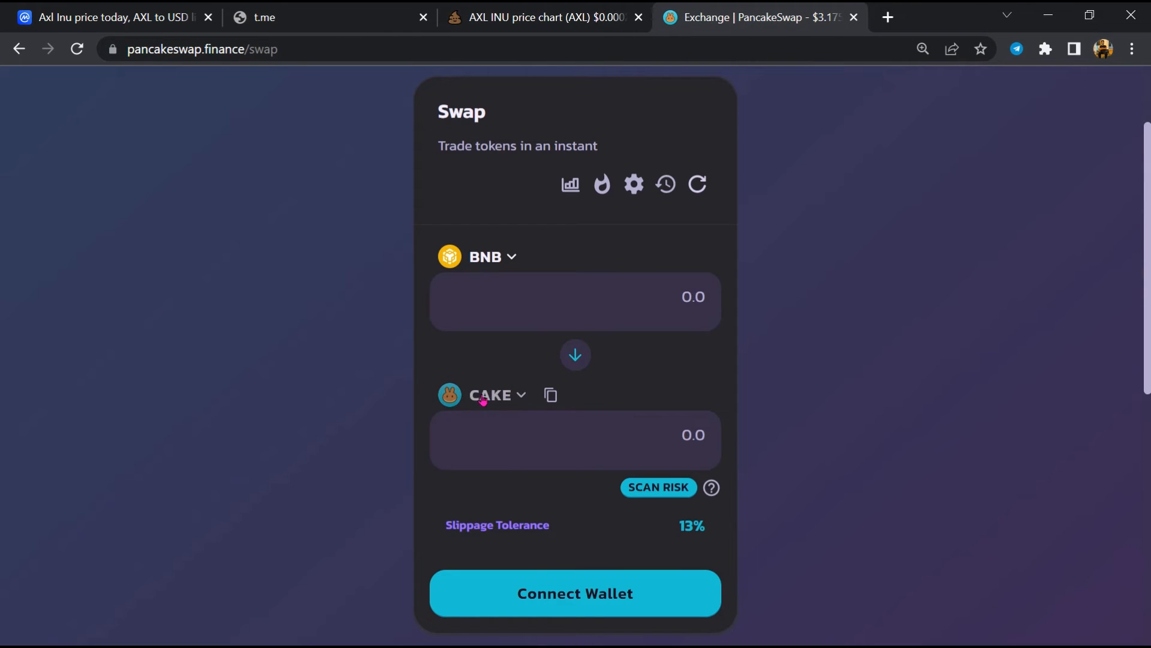
Step: Import Axl Inu (AXL) by contract address as the received token, acknowledging the fake-token warning
click(495, 395)
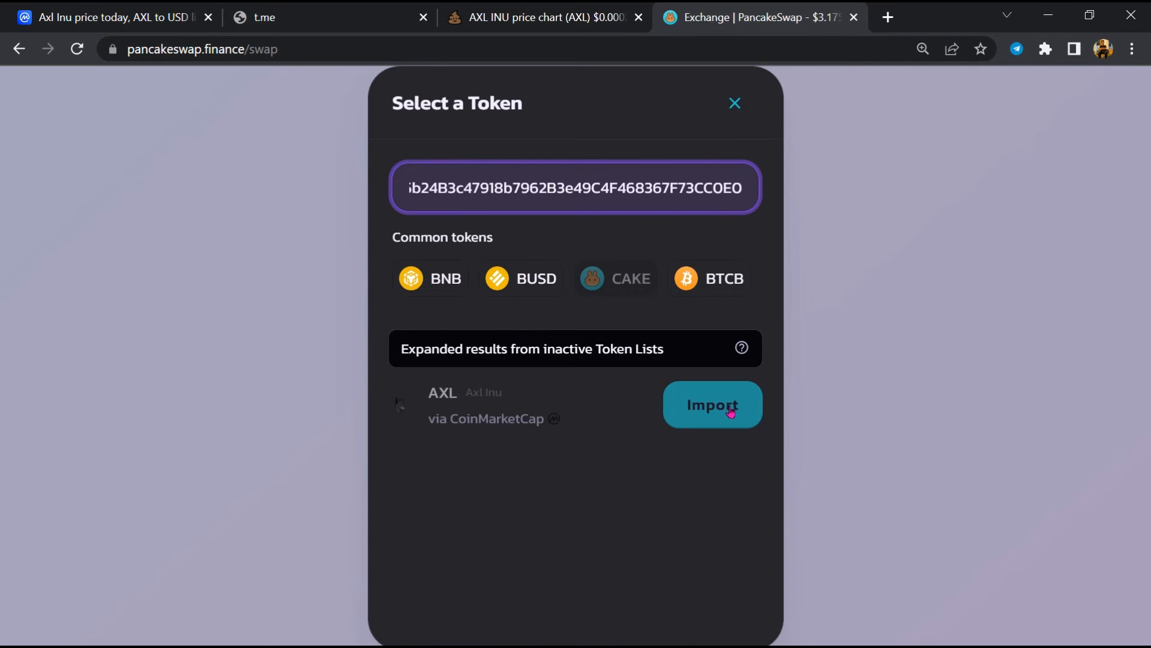
click(711, 404)
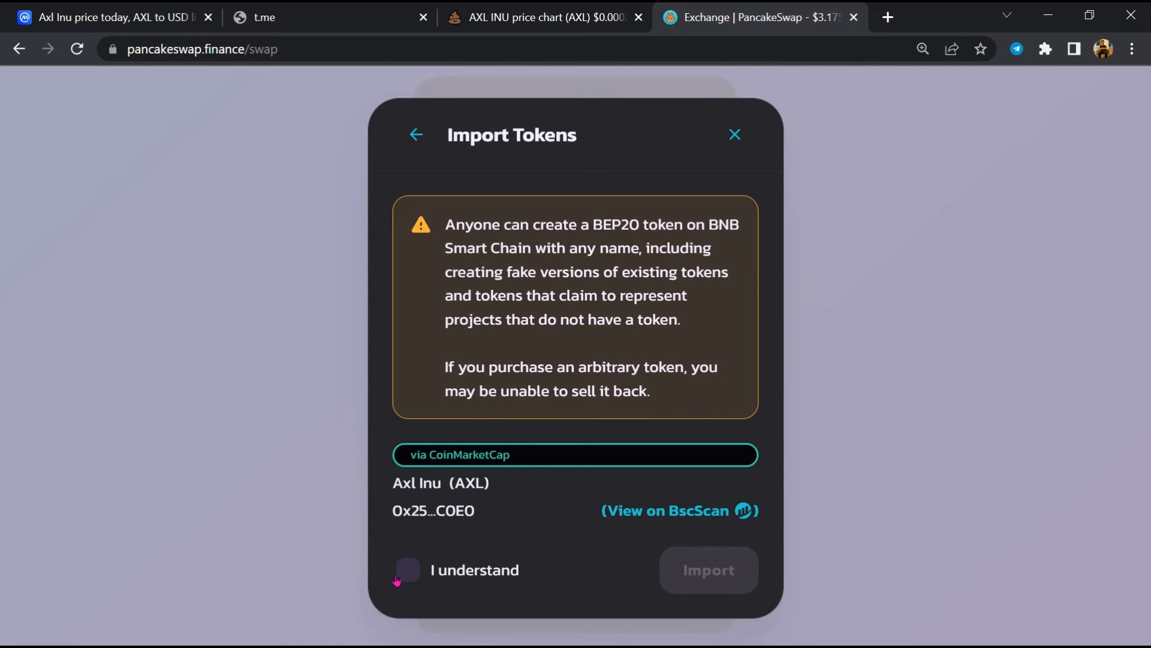
click(407, 569)
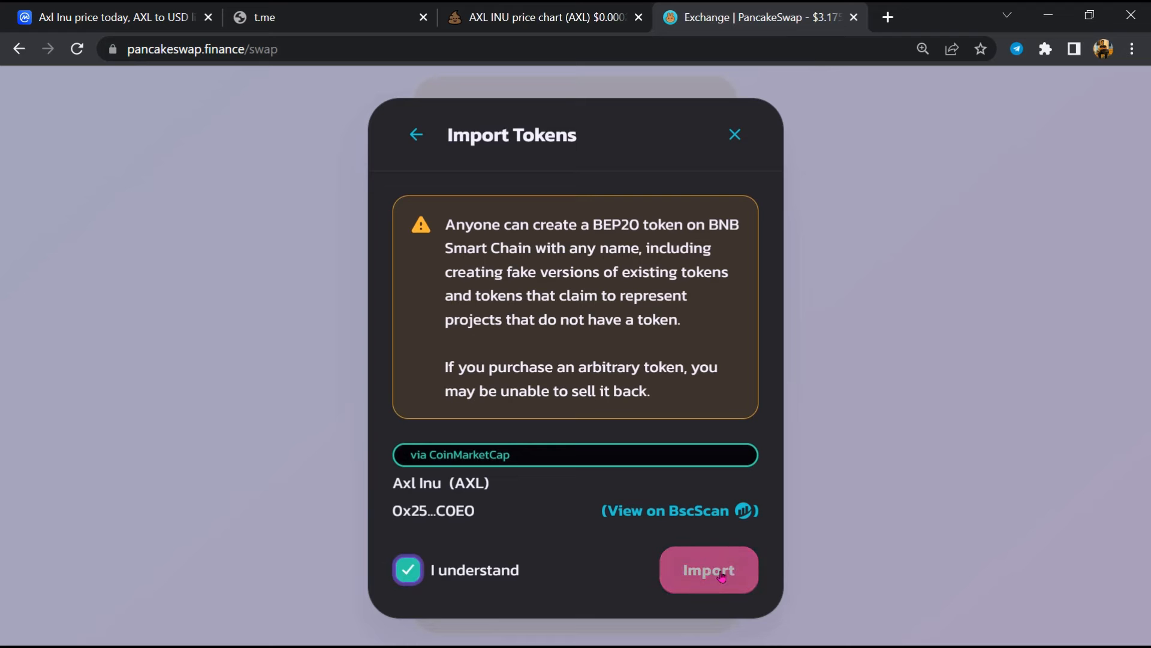
click(707, 570)
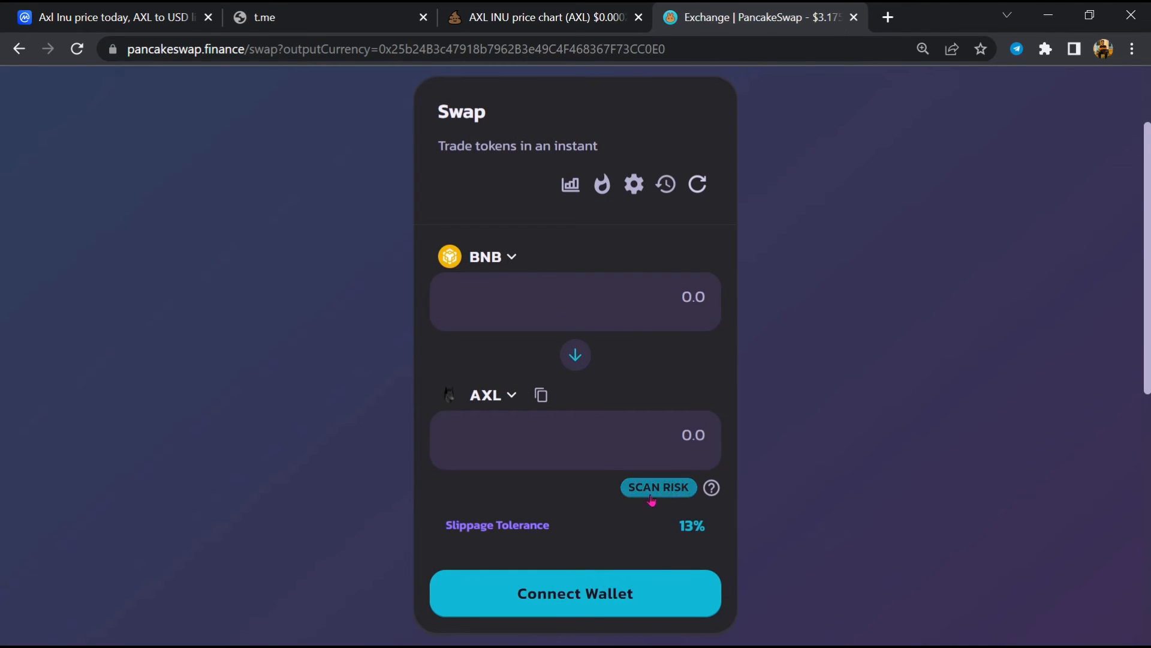
Step: Run SCAN RISK on AXL and dismiss the Scanning Risk notice, leaving the Medium Risk result
click(657, 487)
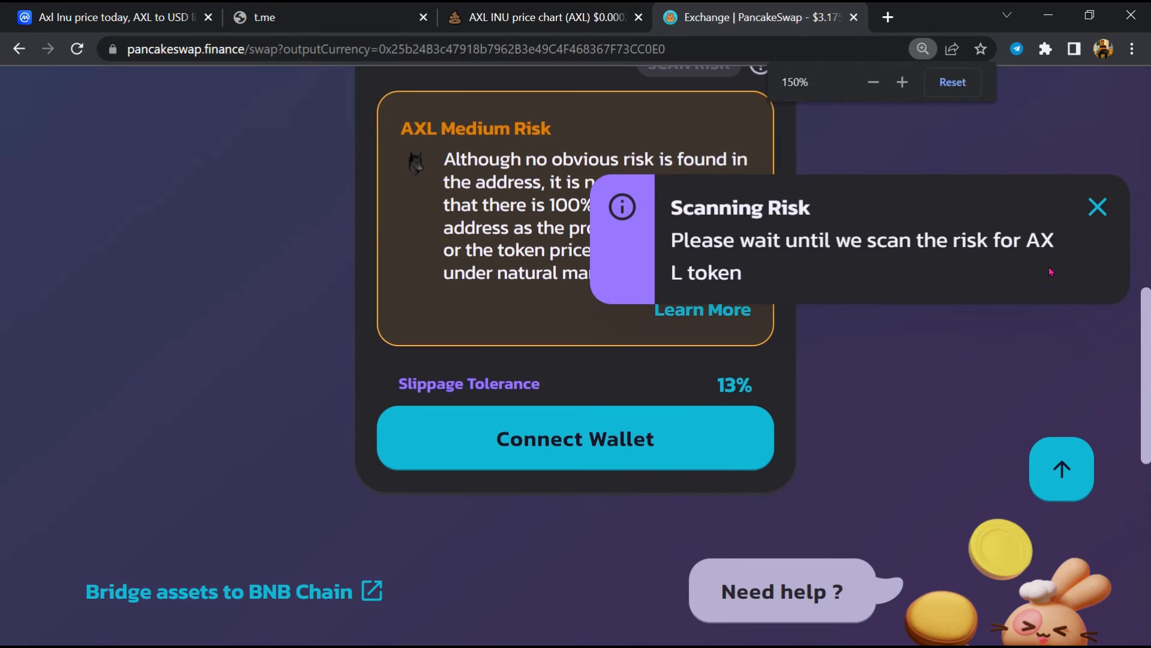
click(1097, 206)
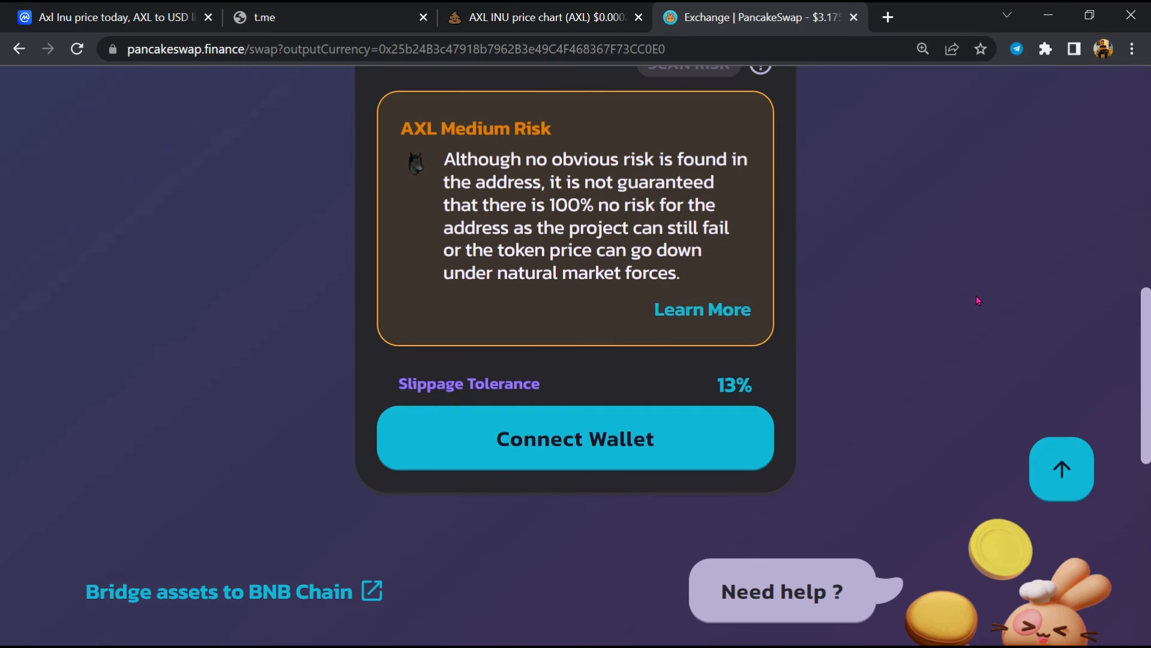